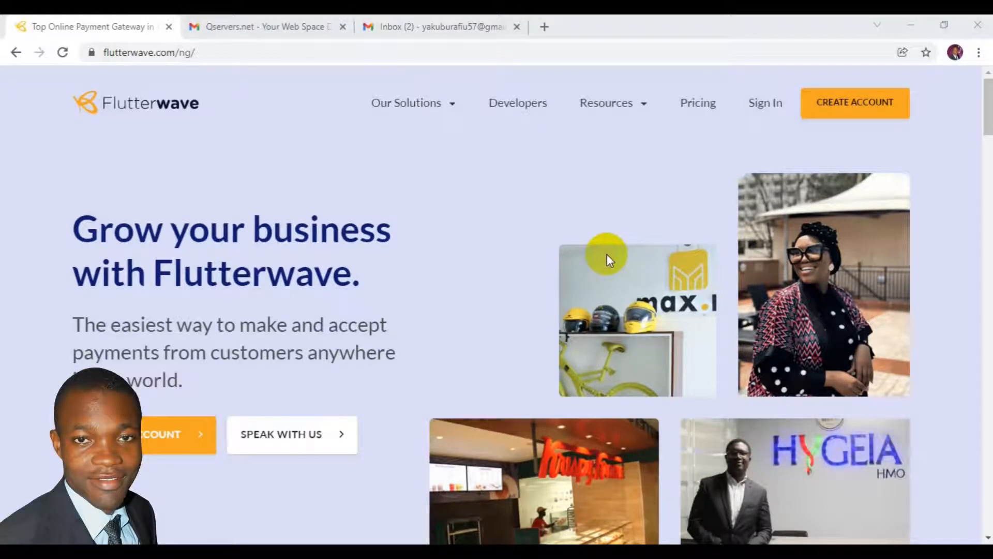
pyautogui.moveTo(769, 110)
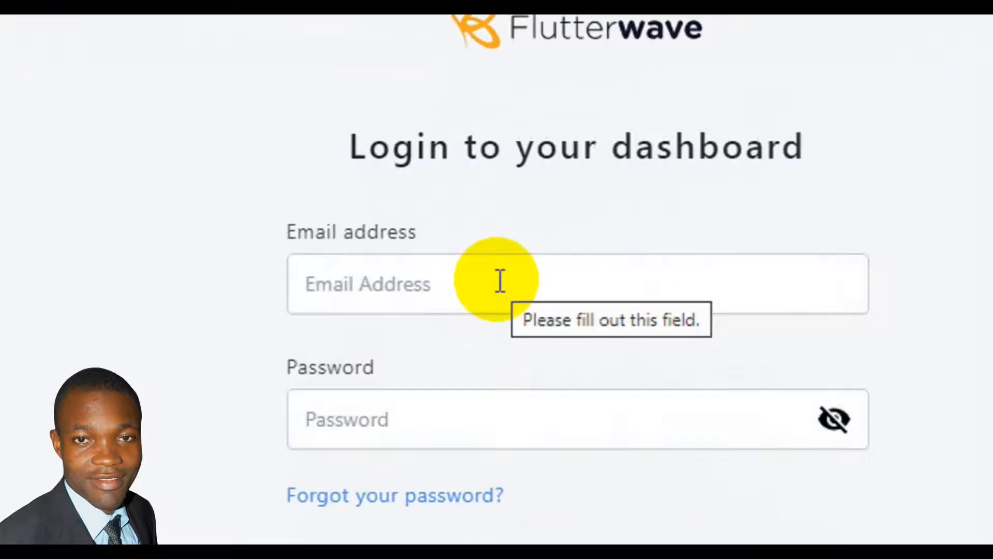
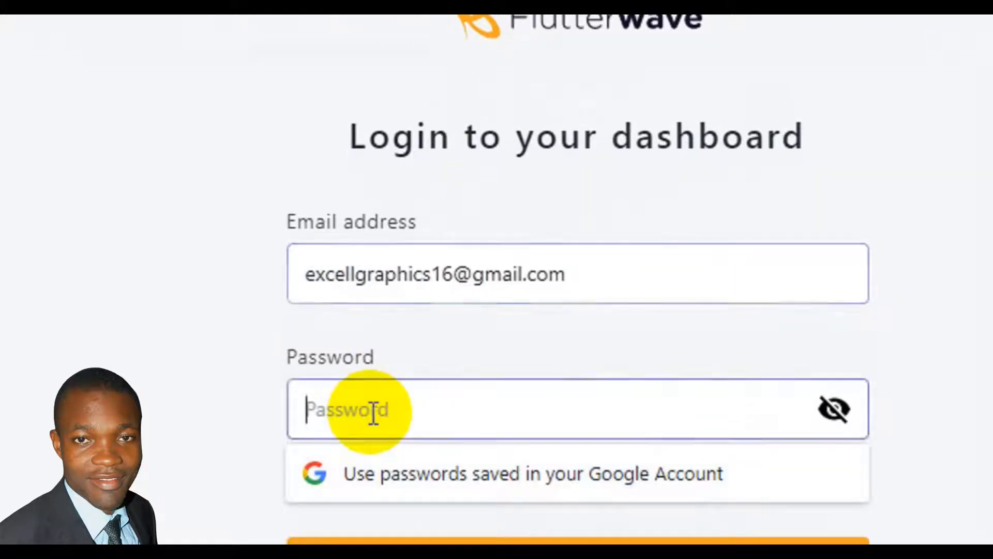
pyautogui.write('•')
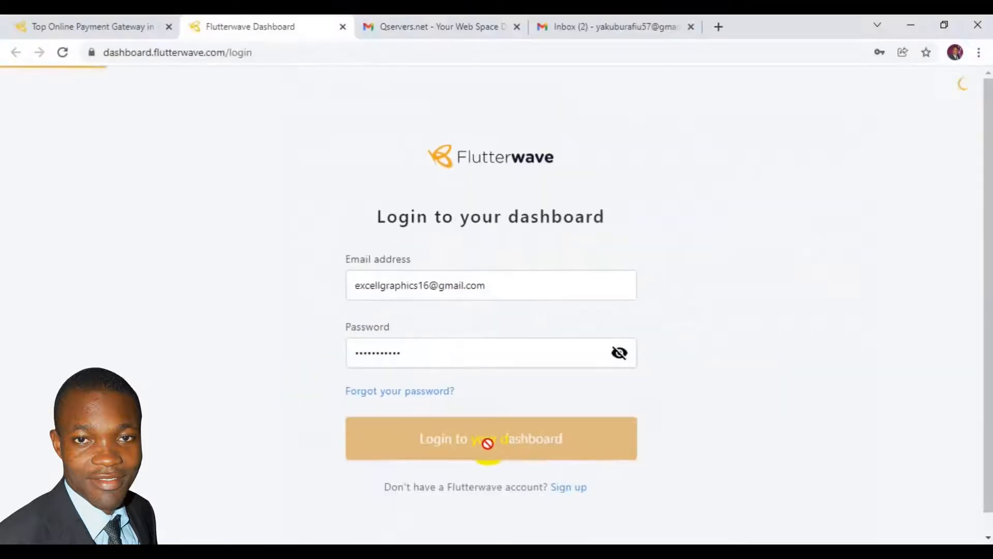
pyautogui.click(490, 439)
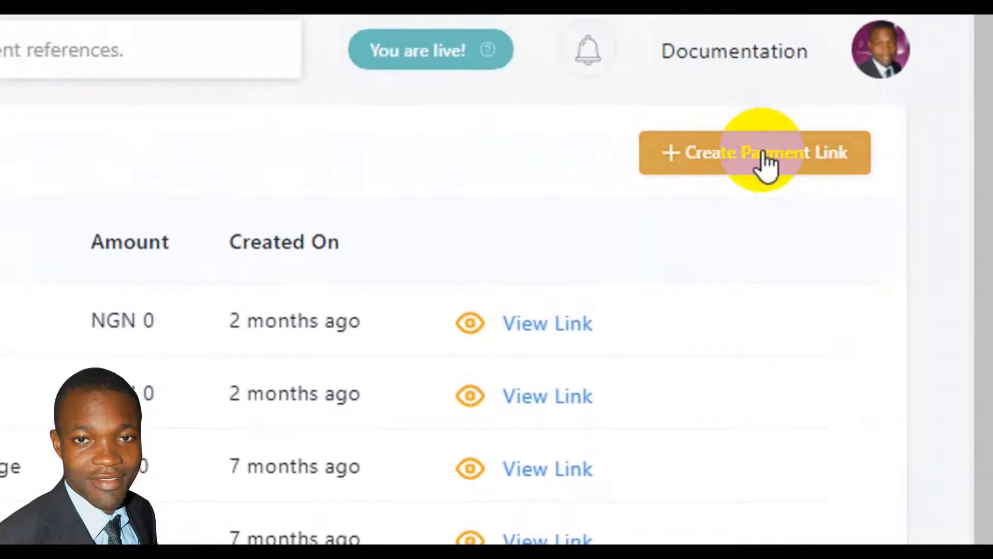
# - Start a new payment link and pick the Subscription Link type
pyautogui.click(762, 153)
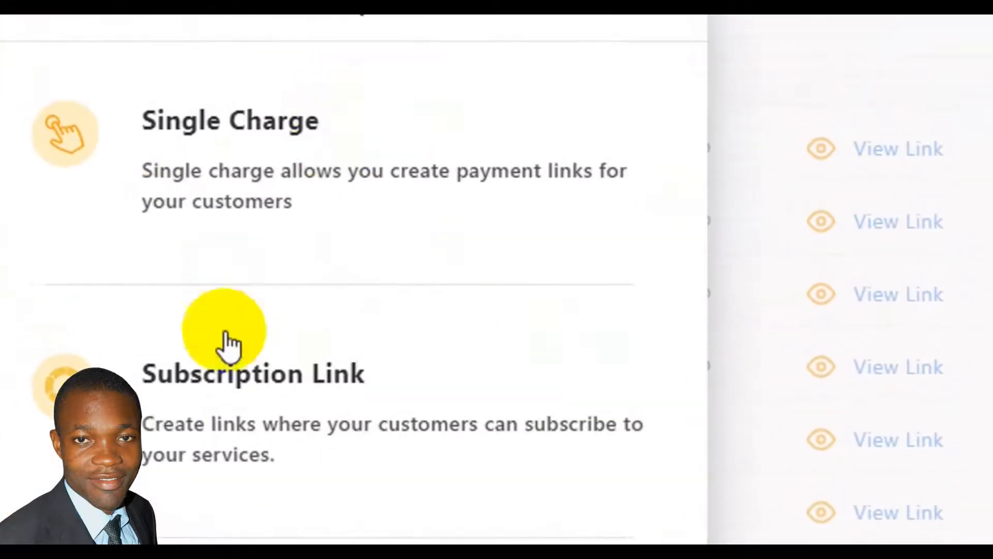
pyautogui.scroll(-3)
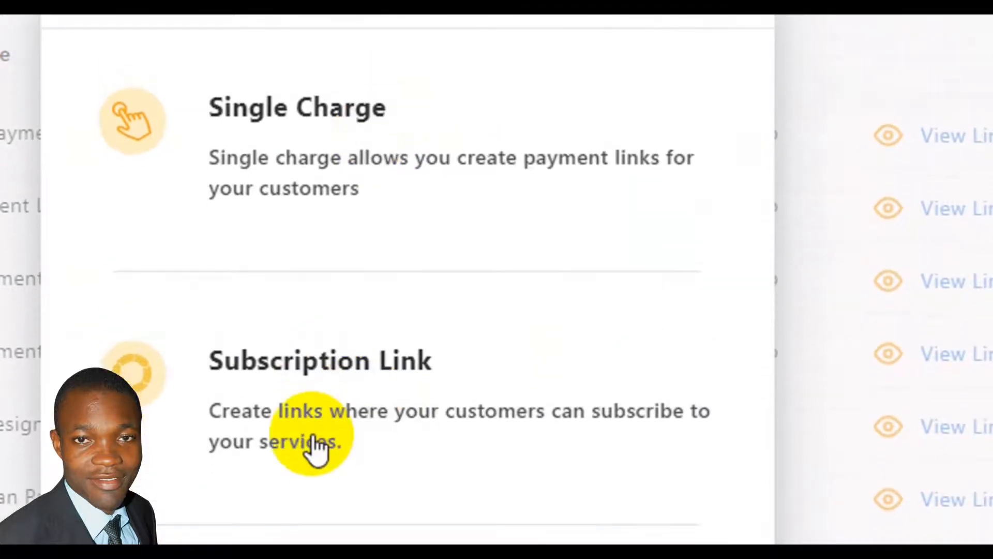
pyautogui.scroll(-3)
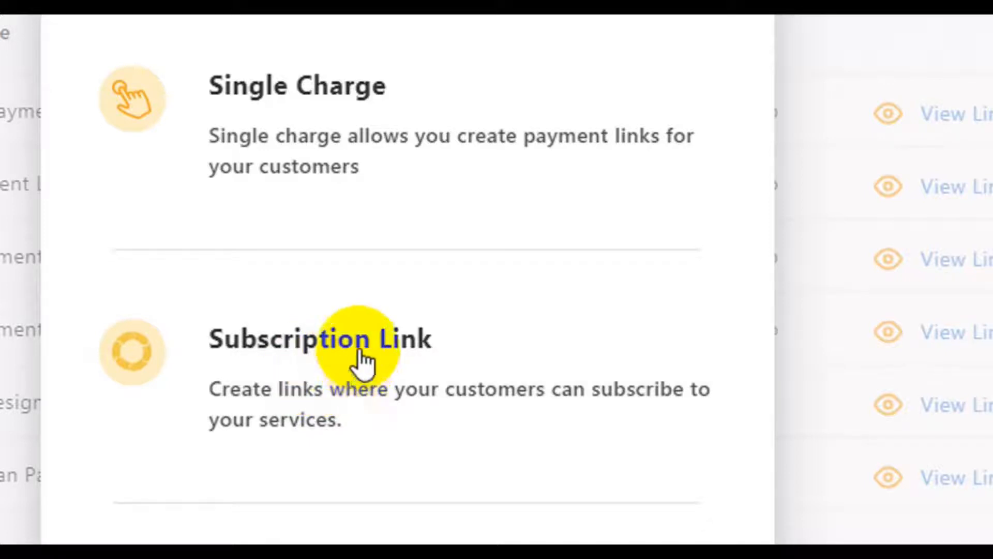
pyautogui.click(362, 351)
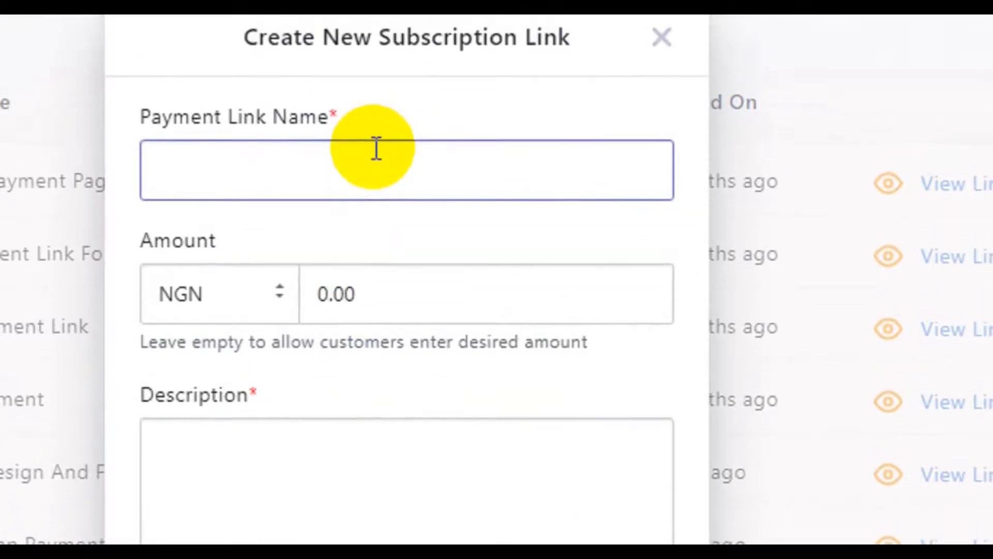
# - Name the link 'Importation Training', keeping NGN currency and 0.00 amount
pyautogui.click(377, 160)
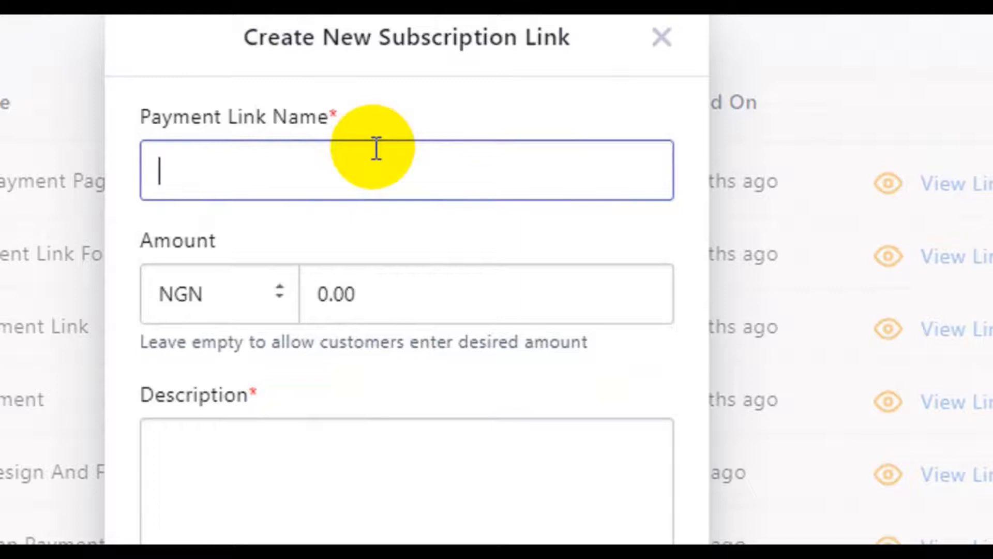
pyautogui.write('Im')
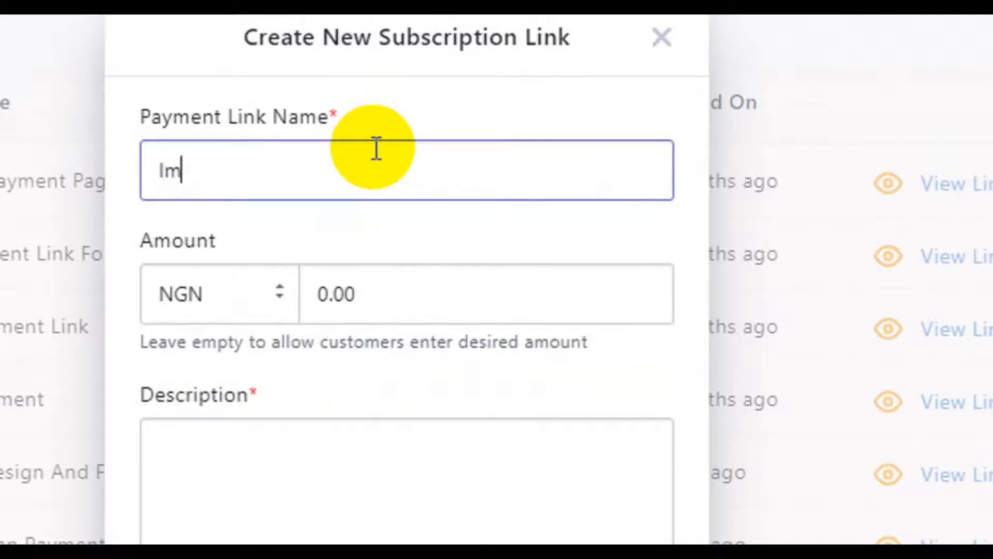
pyautogui.write('porta')
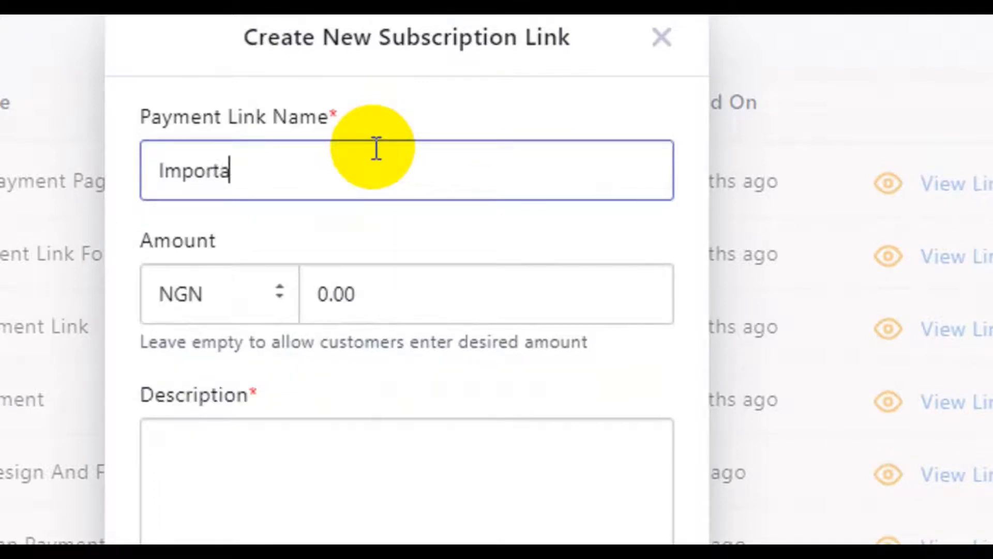
pyautogui.write('tion')
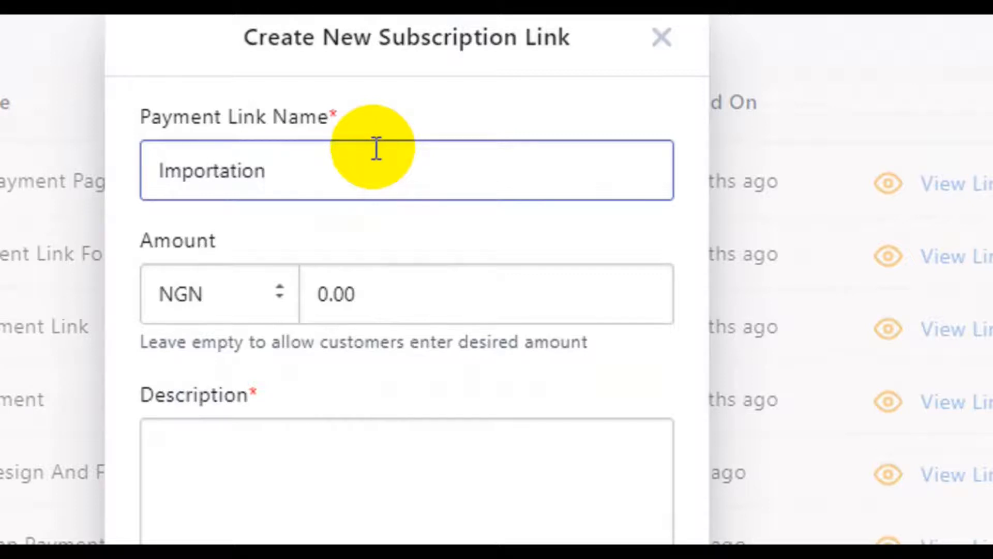
pyautogui.write('Training')
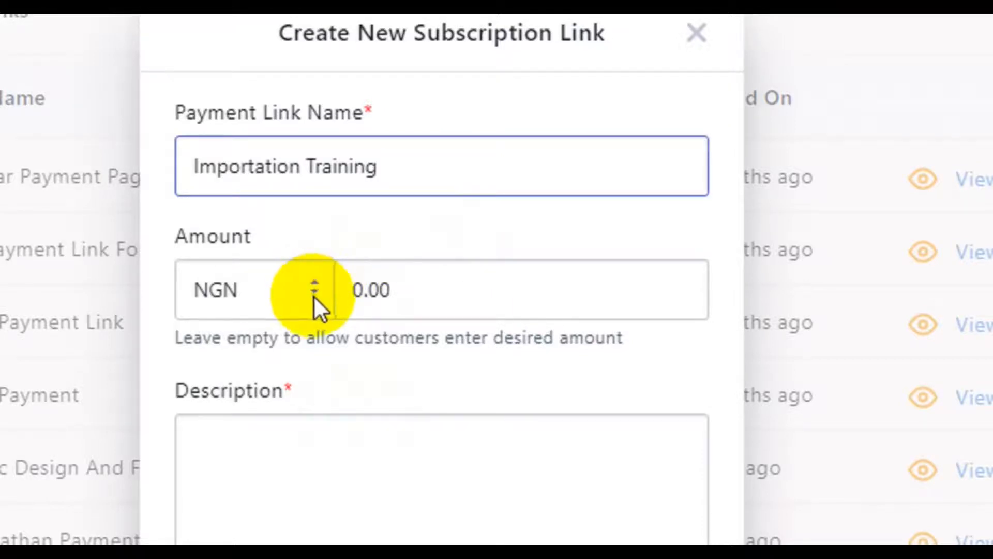
pyautogui.click(253, 290)
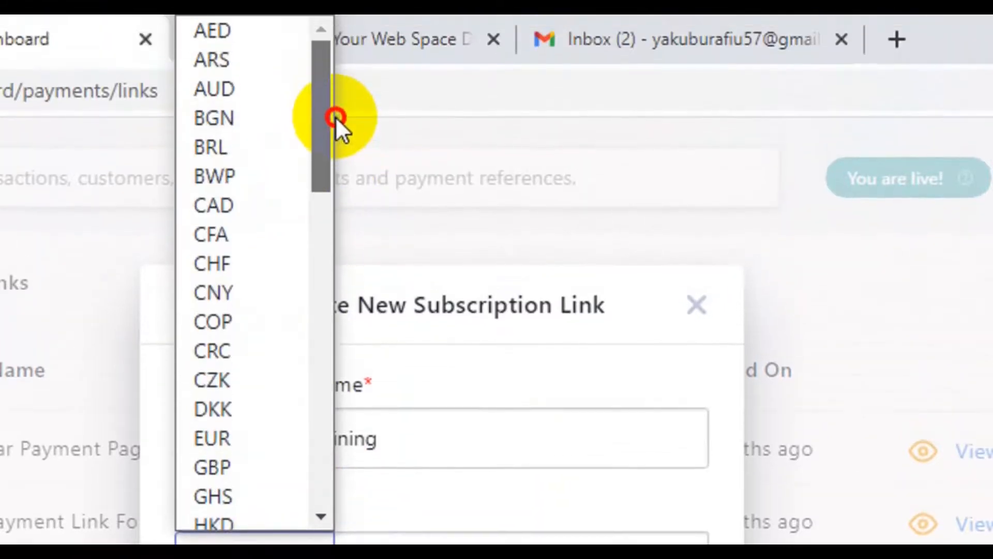
pyautogui.scroll(-3)
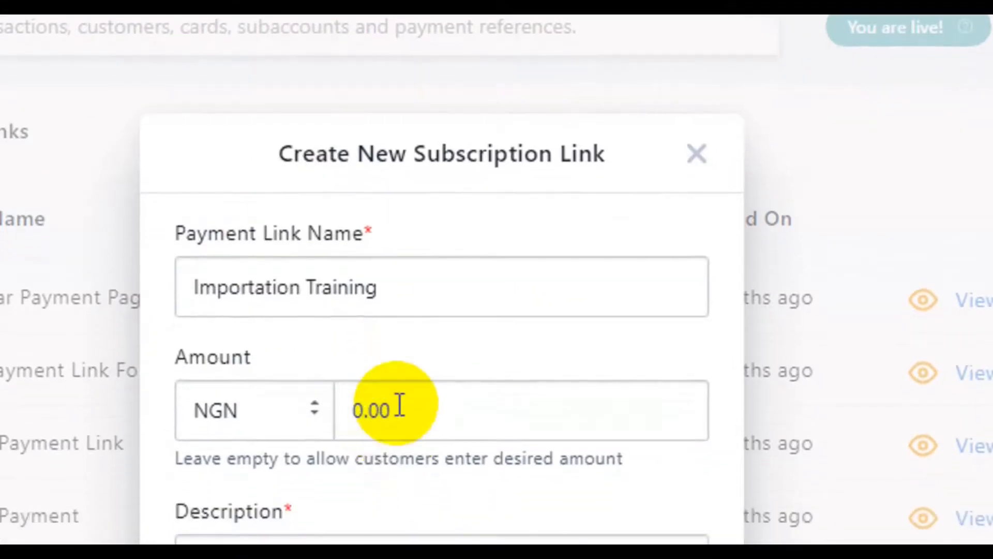
pyautogui.click(397, 409)
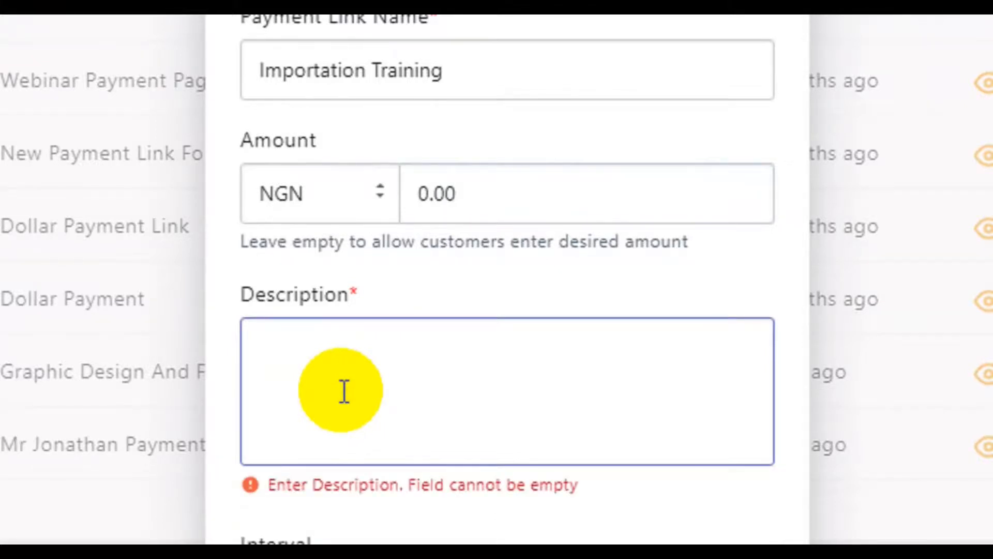
# - Add the procurement-and-shipping class thank-you description and create the link
pyautogui.write("Thank you for your interest in my online private class in procurement and shipping, please kindly fill in your details below and proceed to pay, I can't wait to see you in class...!")
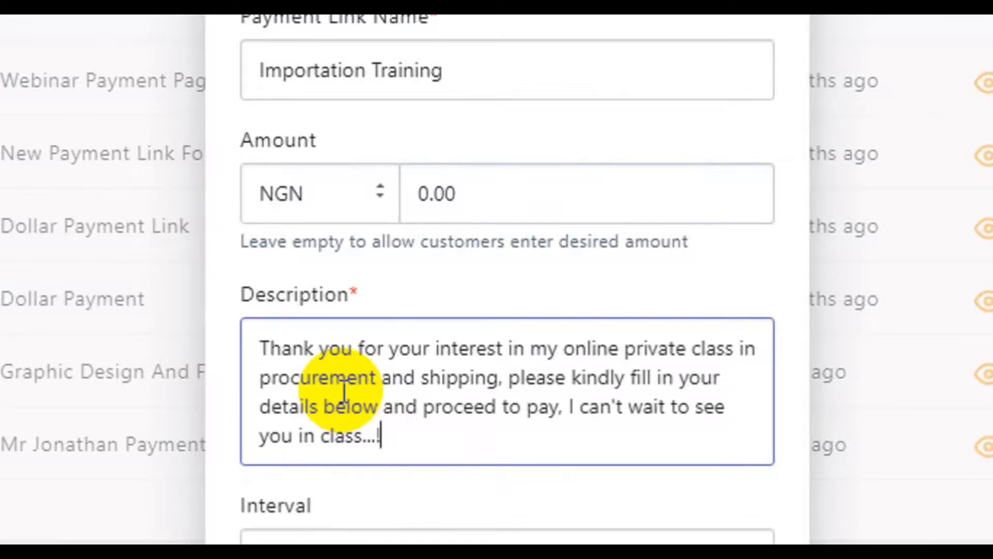
pyautogui.scroll(-3)
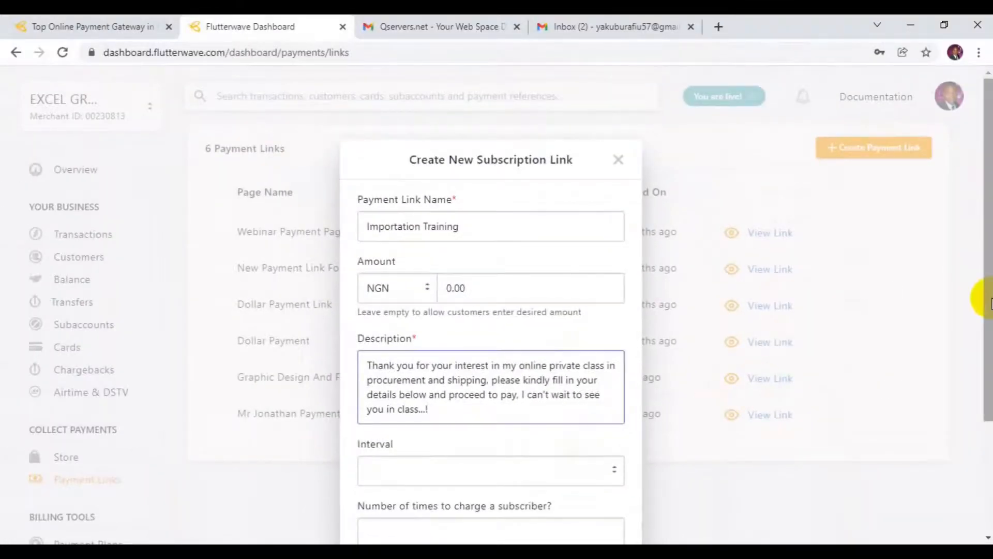
pyautogui.scroll(-3)
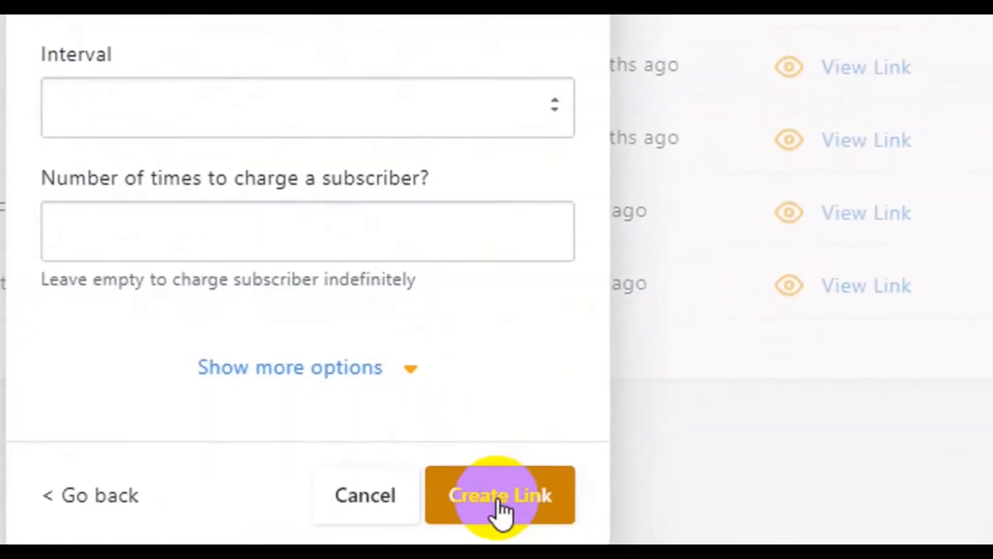
pyautogui.click(511, 507)
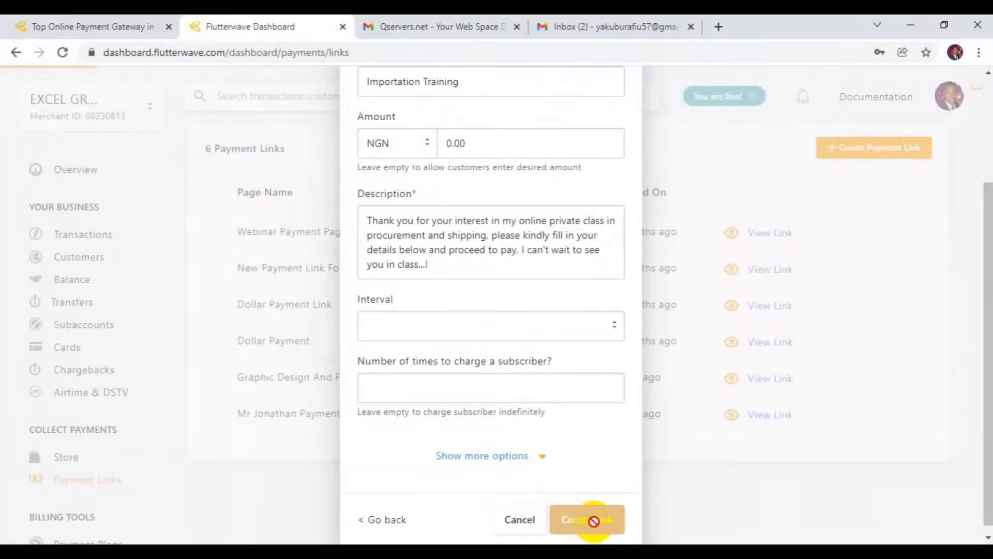
pyautogui.click(591, 520)
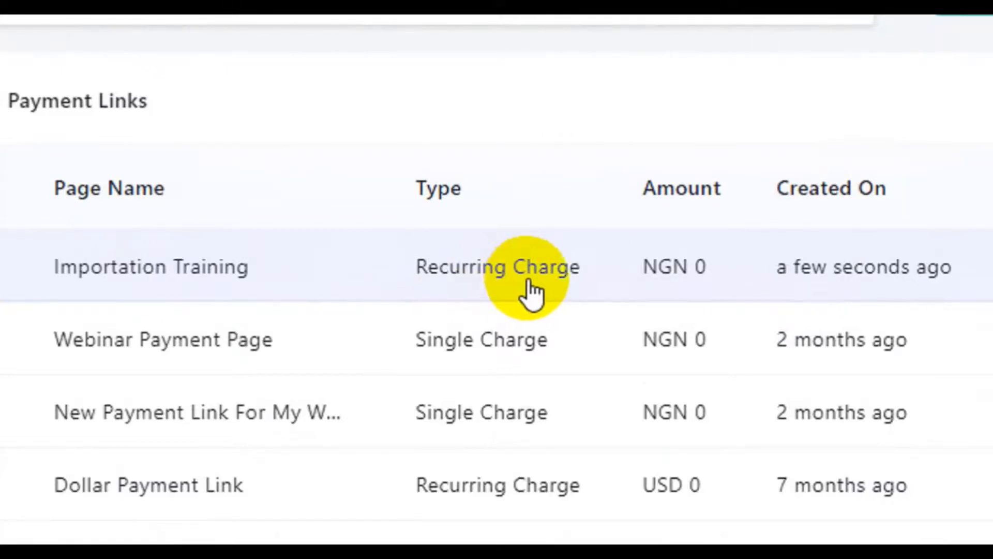
pyautogui.moveTo(576, 299)
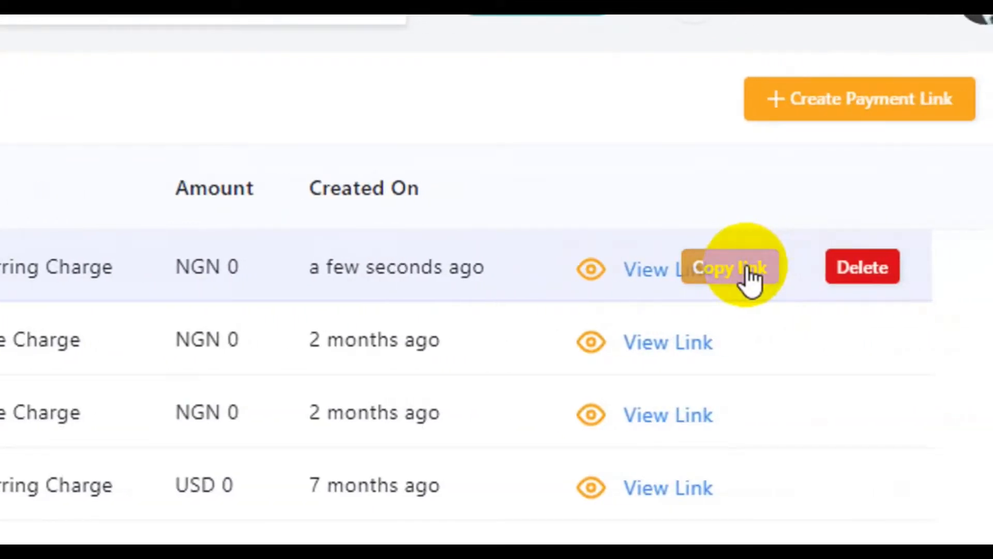
# - Copy the Importation Training link's URL from the payment links list
pyautogui.click(731, 267)
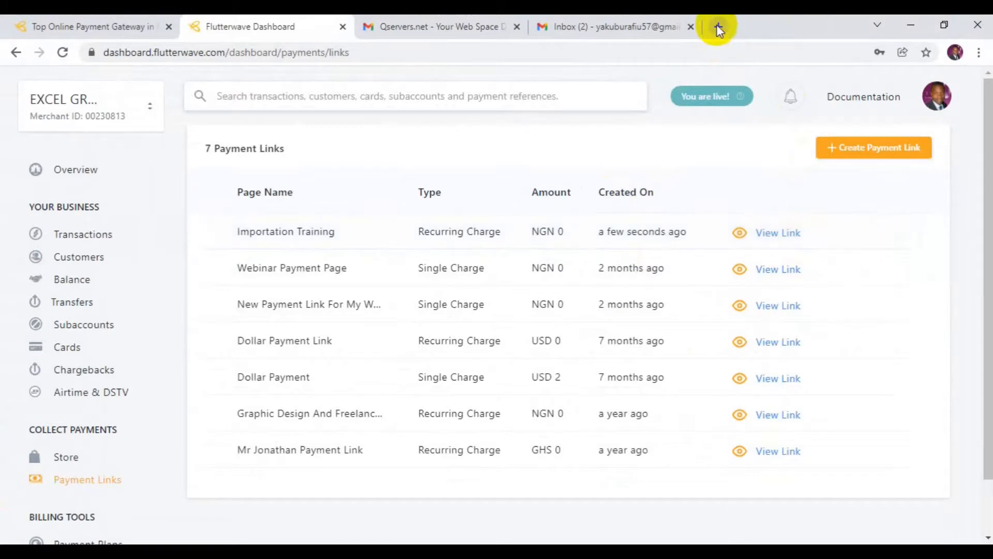
# - Open the copied Importation Training link in a new Chrome tab
pyautogui.click(724, 30)
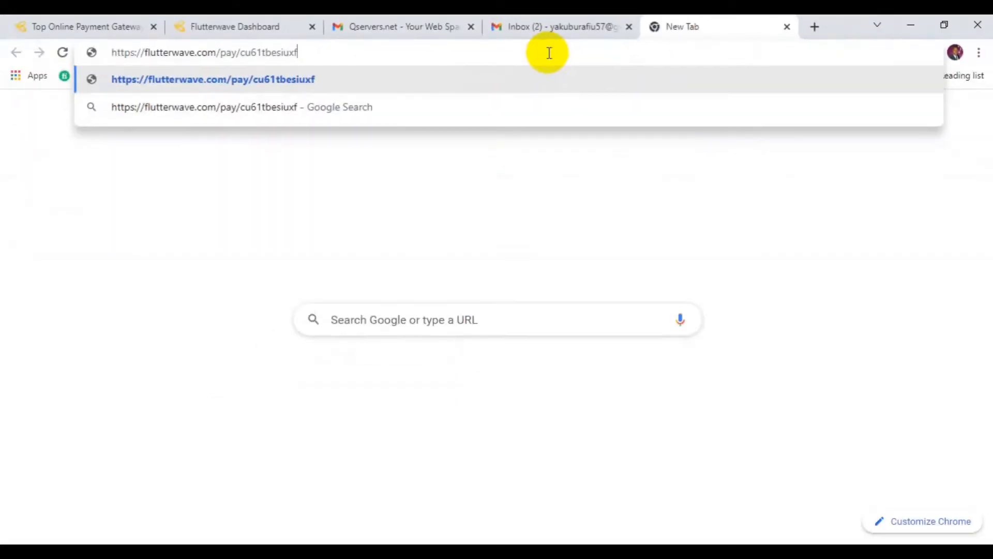
pyautogui.press('Enter')
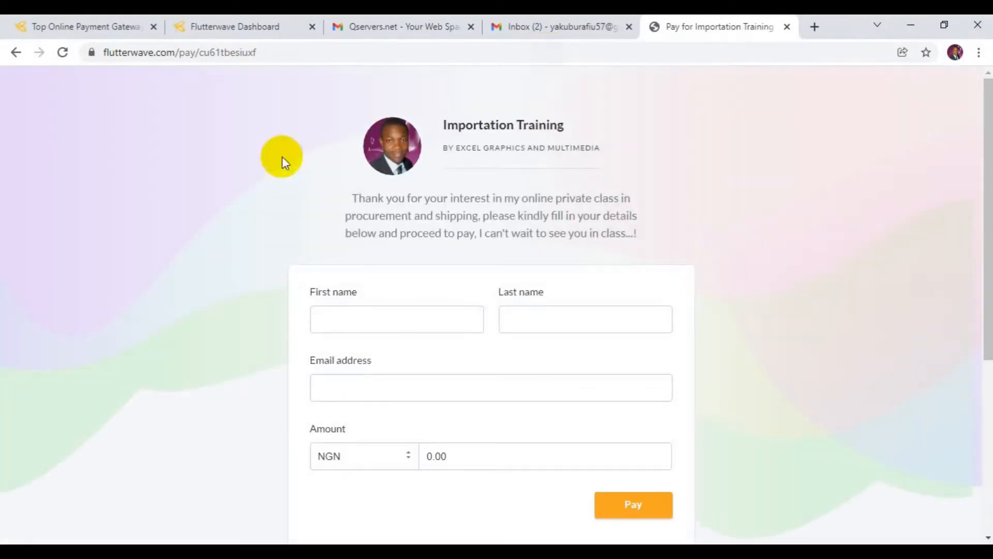
pyautogui.click(397, 319)
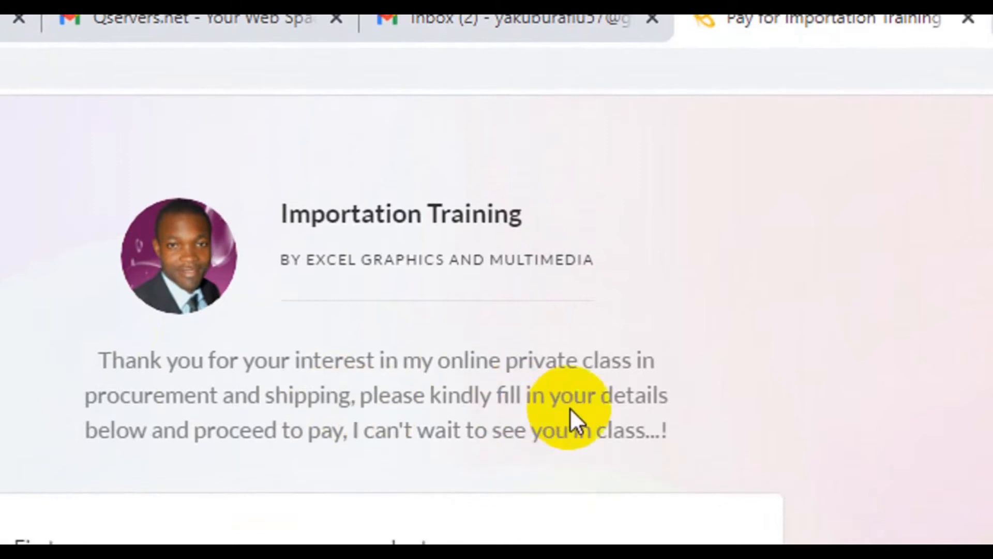
pyautogui.scroll(-3)
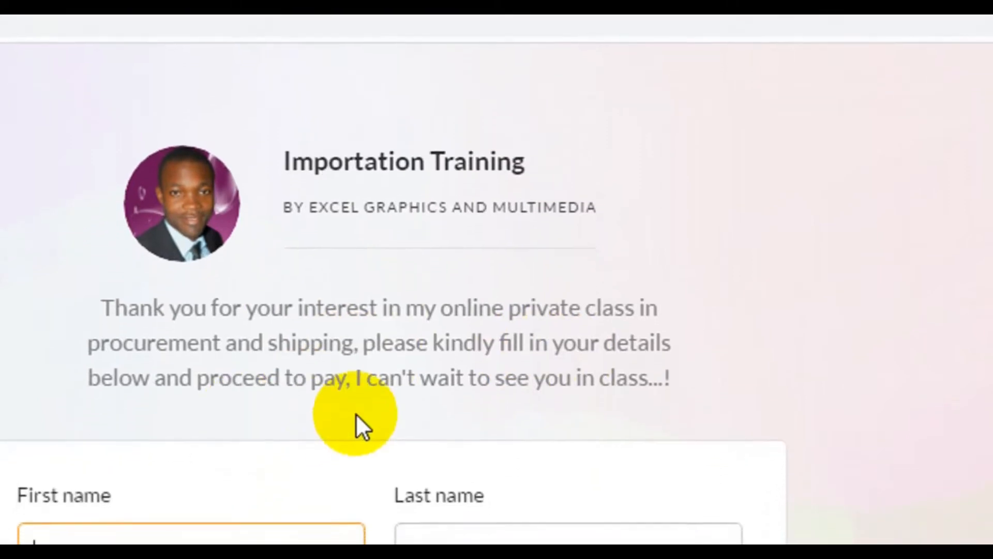
pyautogui.moveTo(515, 426)
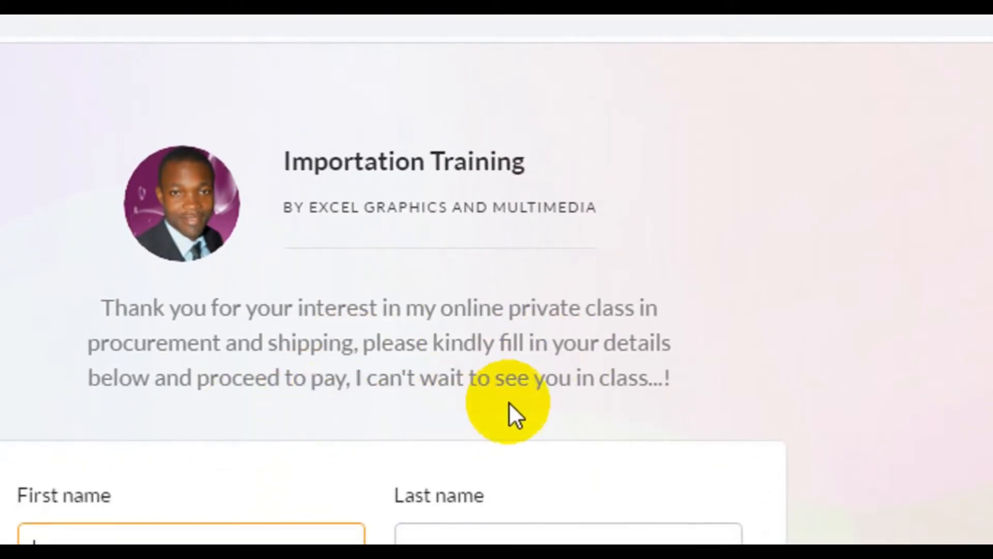